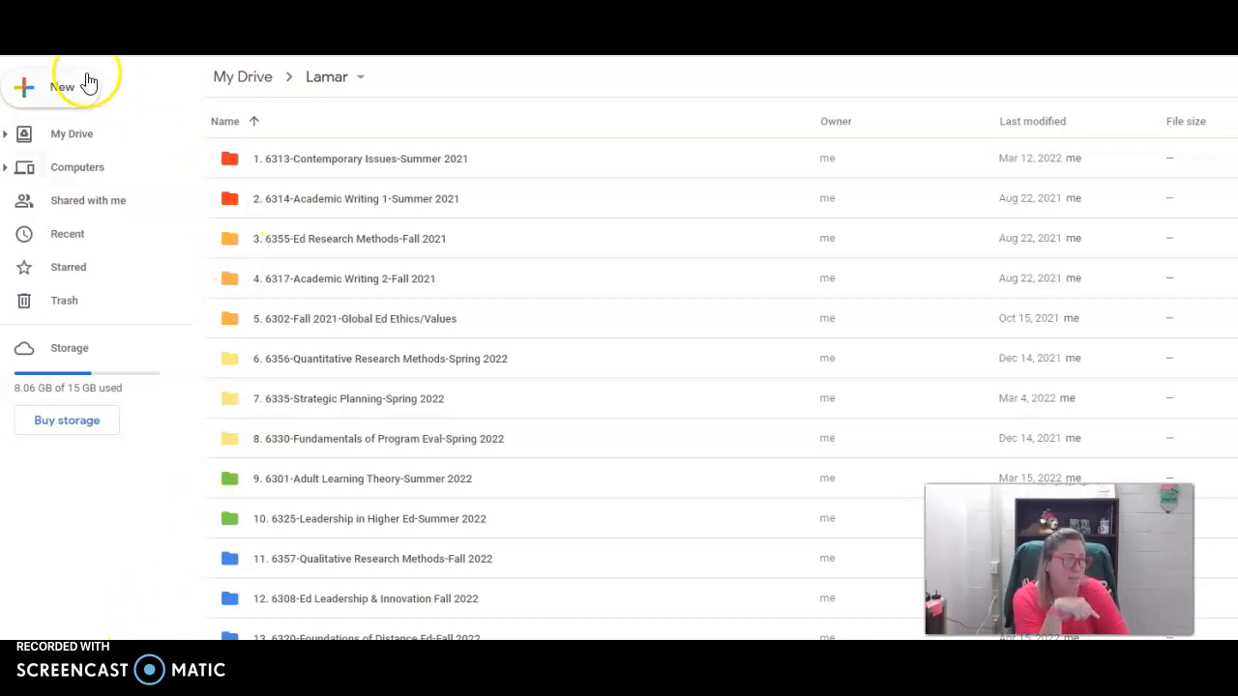
From Drive's New menu, start a Google Doc from a template to open the template gallery.
{"action": "left_click", "coordinate": [61, 88]}
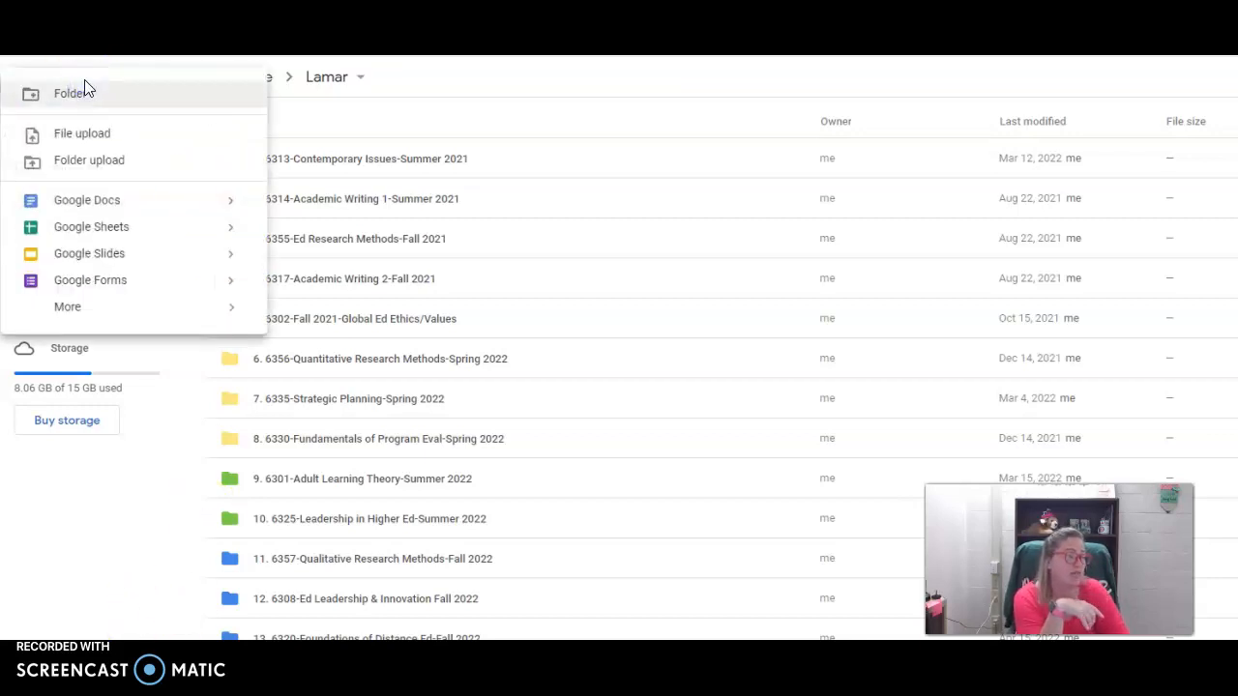
{"action": "left_click", "coordinate": [87, 200]}
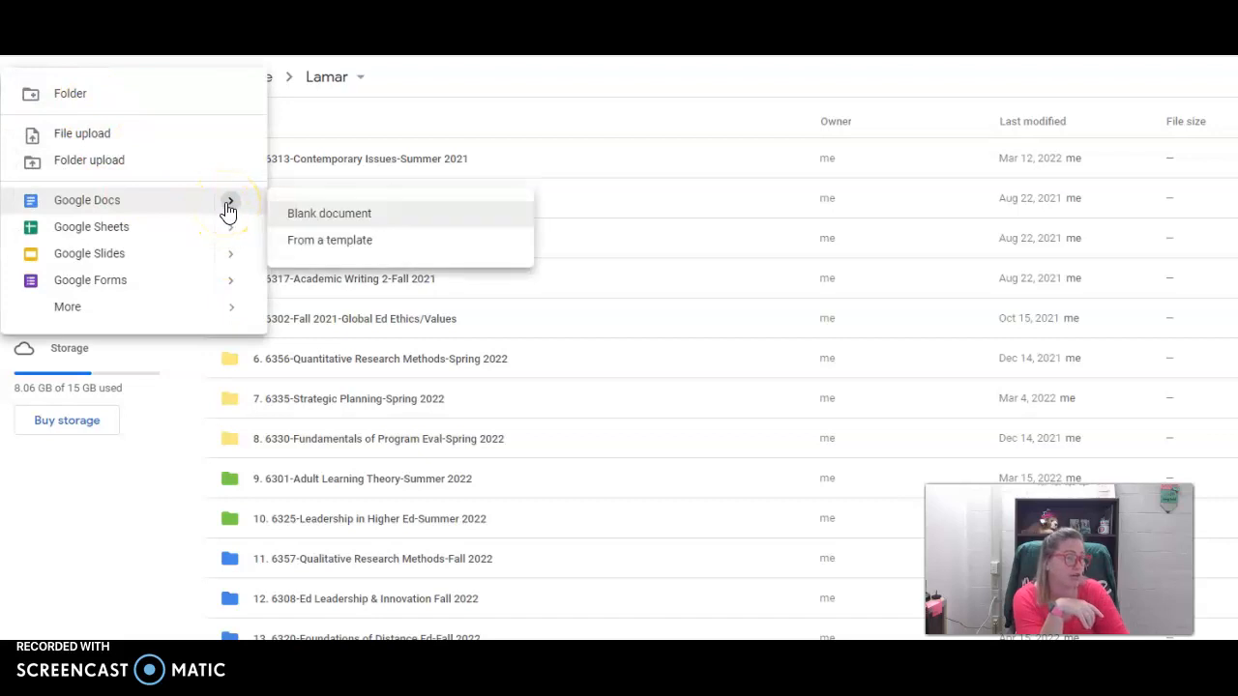
{"action": "mouse_move", "coordinate": [111, 200]}
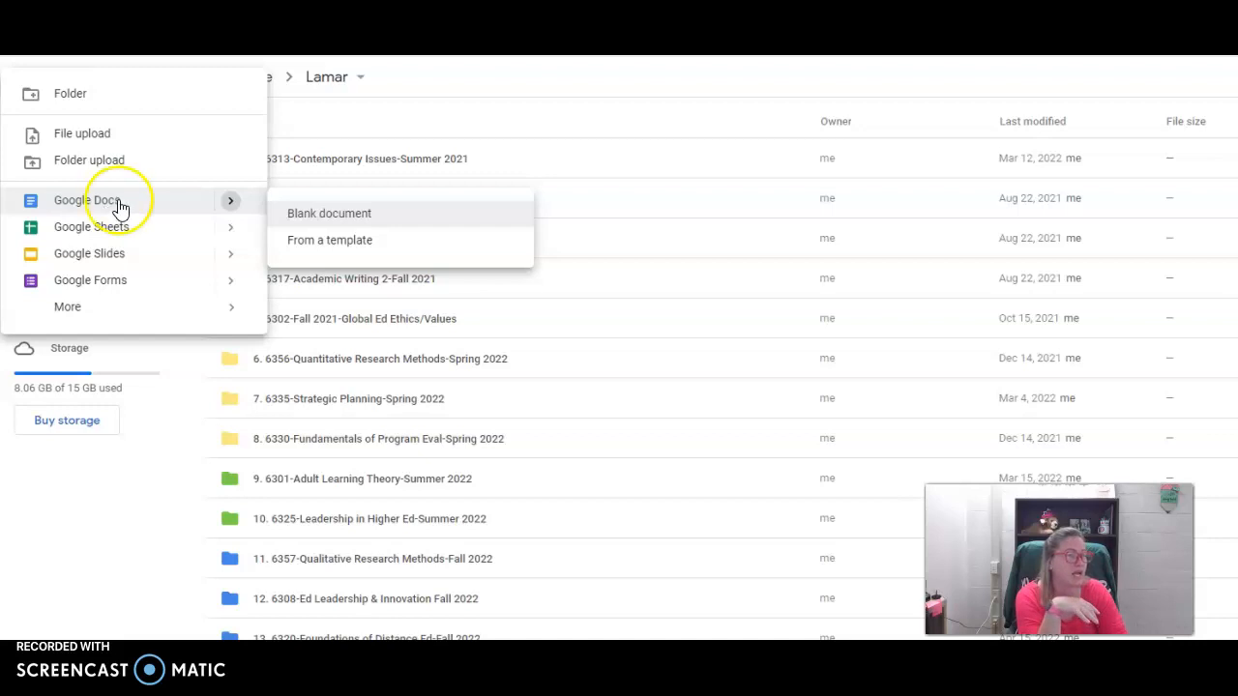
{"action": "mouse_move", "coordinate": [211, 209]}
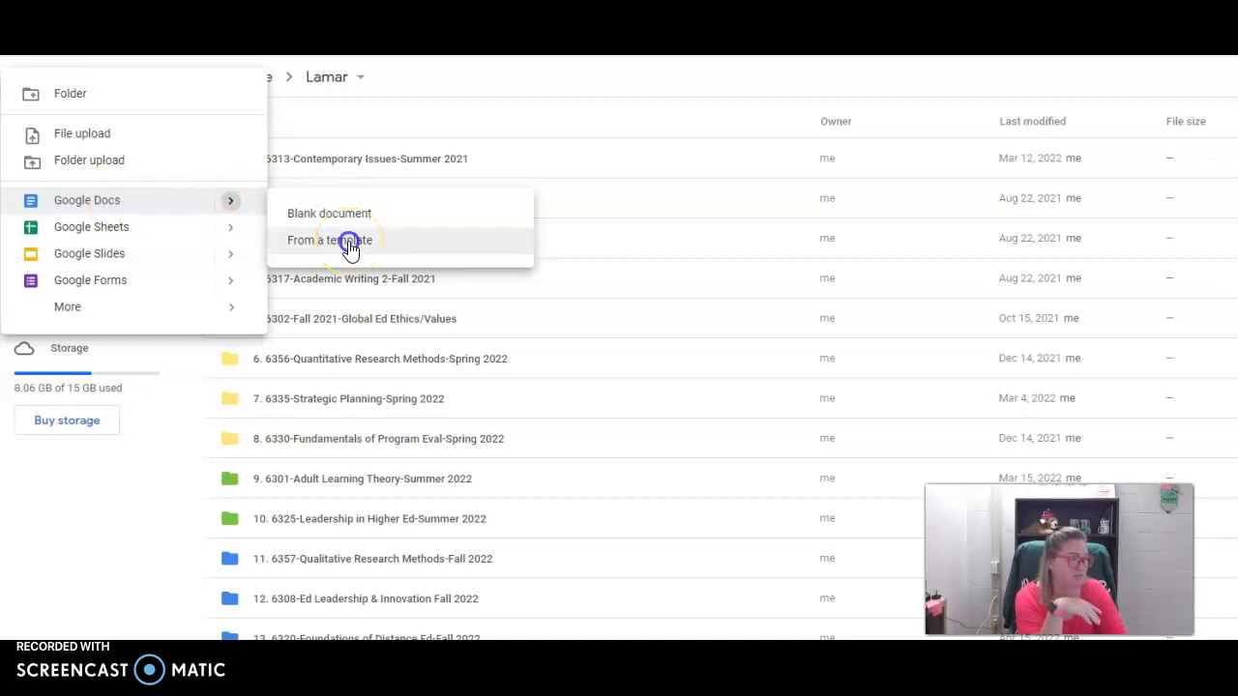
{"action": "left_click", "coordinate": [329, 240]}
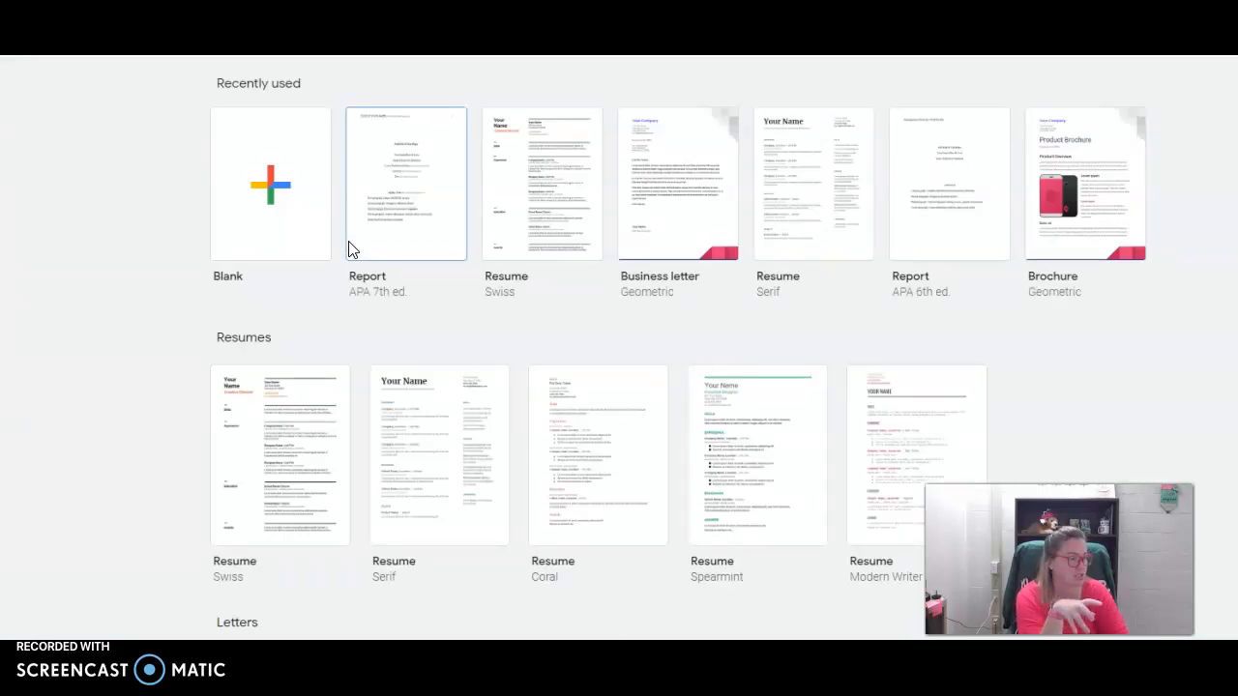
{"action": "mouse_move", "coordinate": [435, 242]}
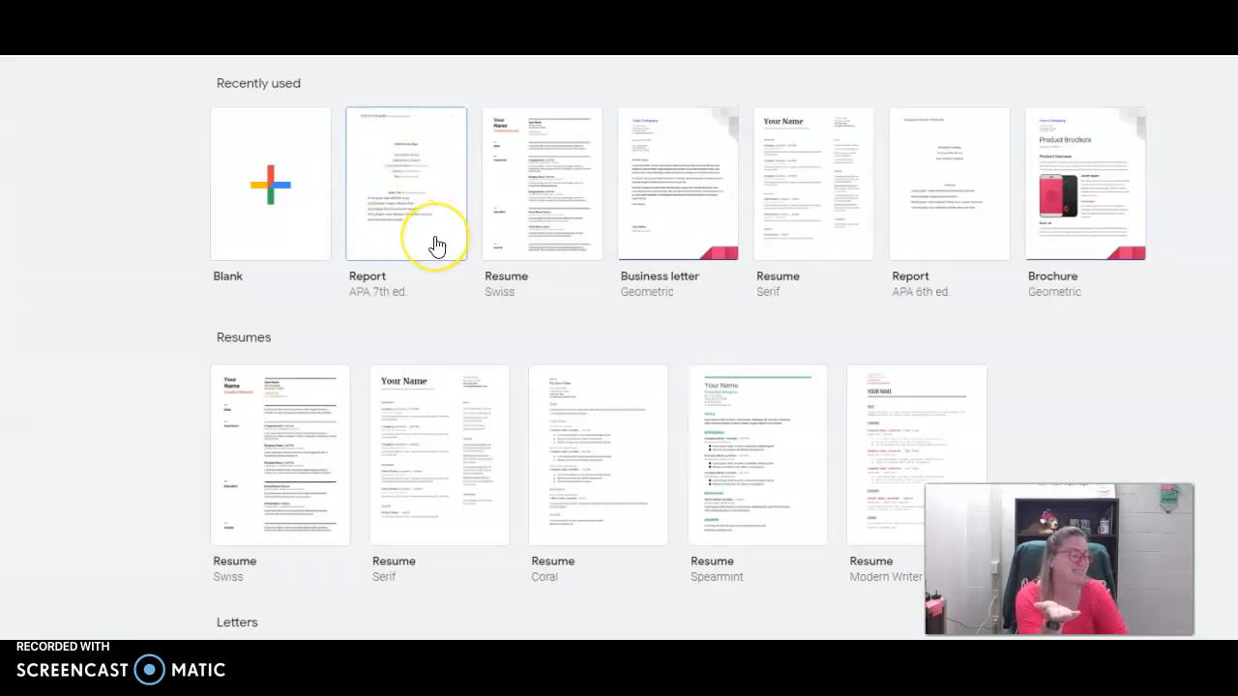
{"action": "mouse_move", "coordinate": [433, 245]}
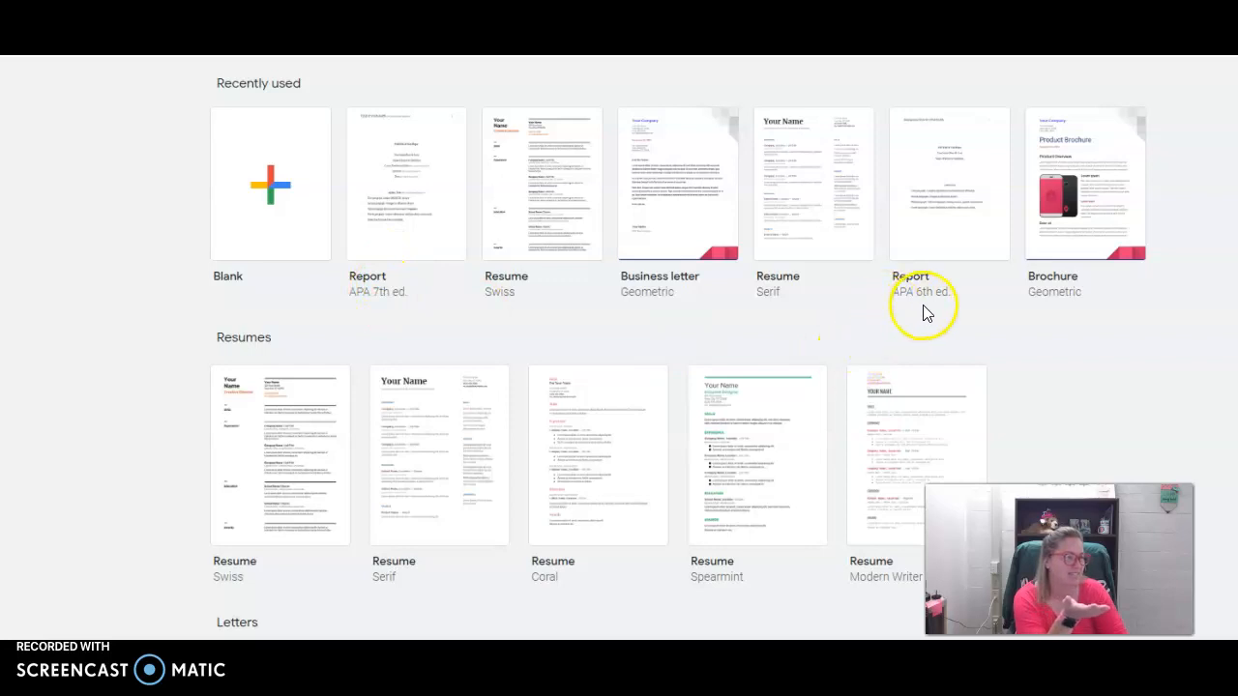
{"action": "mouse_move", "coordinate": [387, 302]}
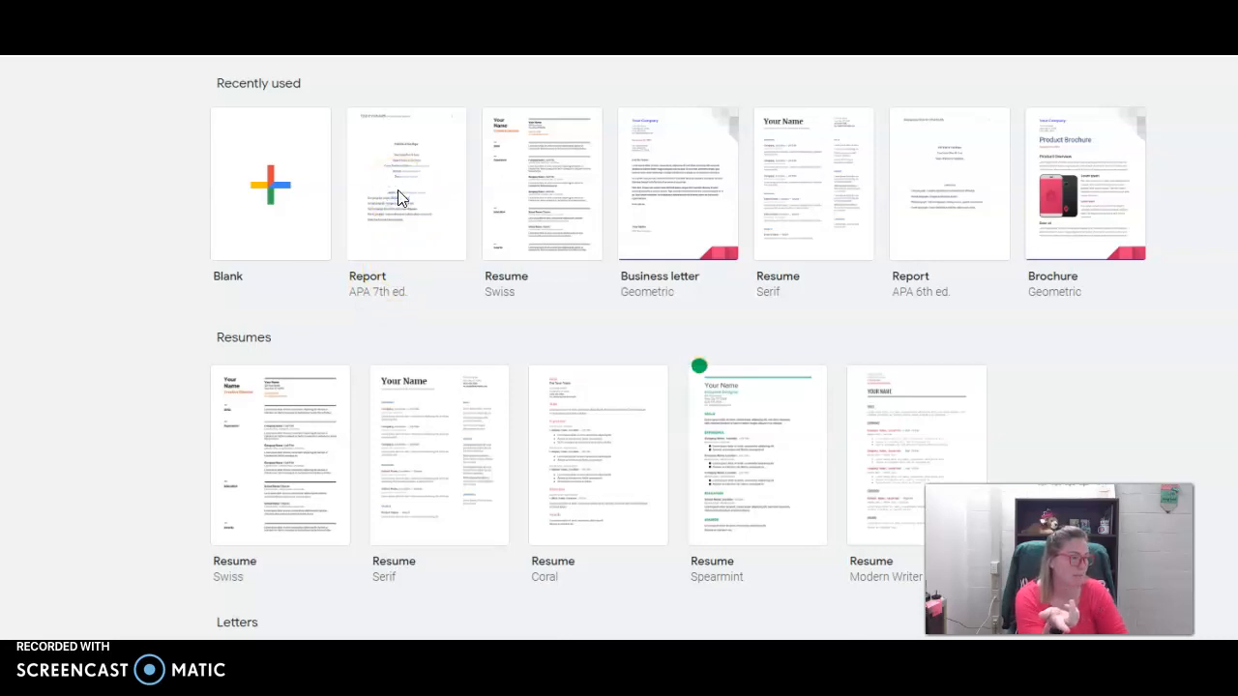
Create a new document from the Report (APA 7th ed.) template.
{"action": "left_click", "coordinate": [406, 184]}
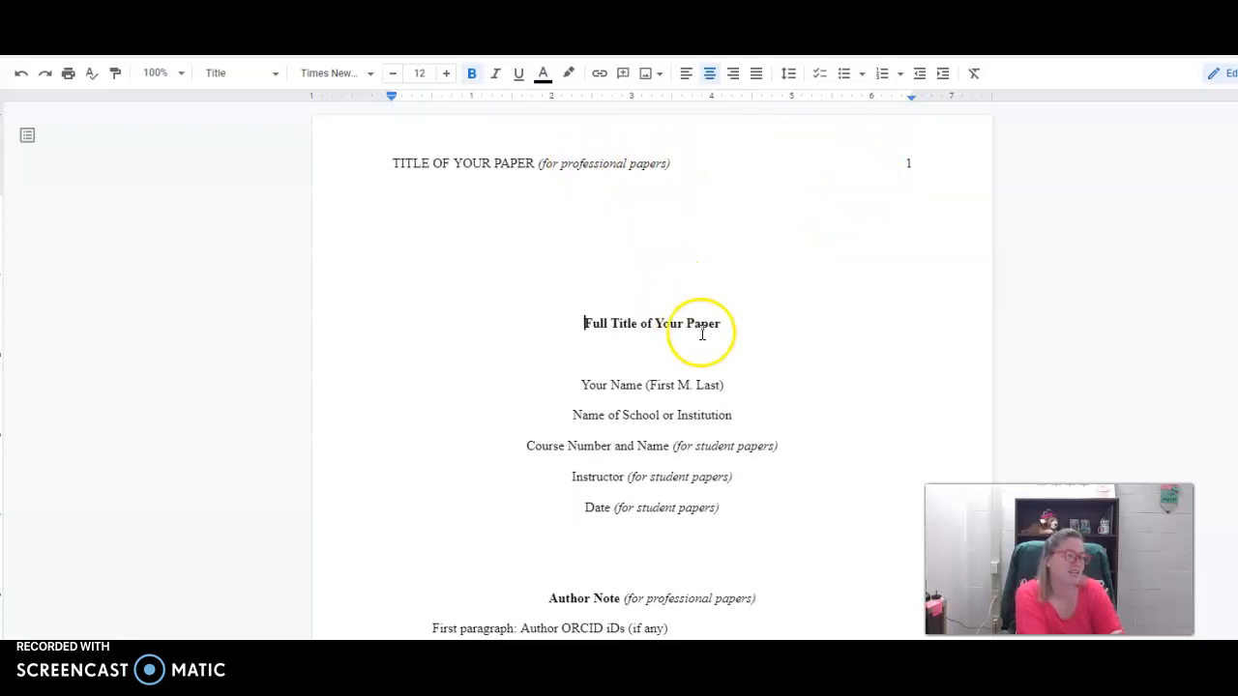
{"action": "left_click", "coordinate": [587, 323]}
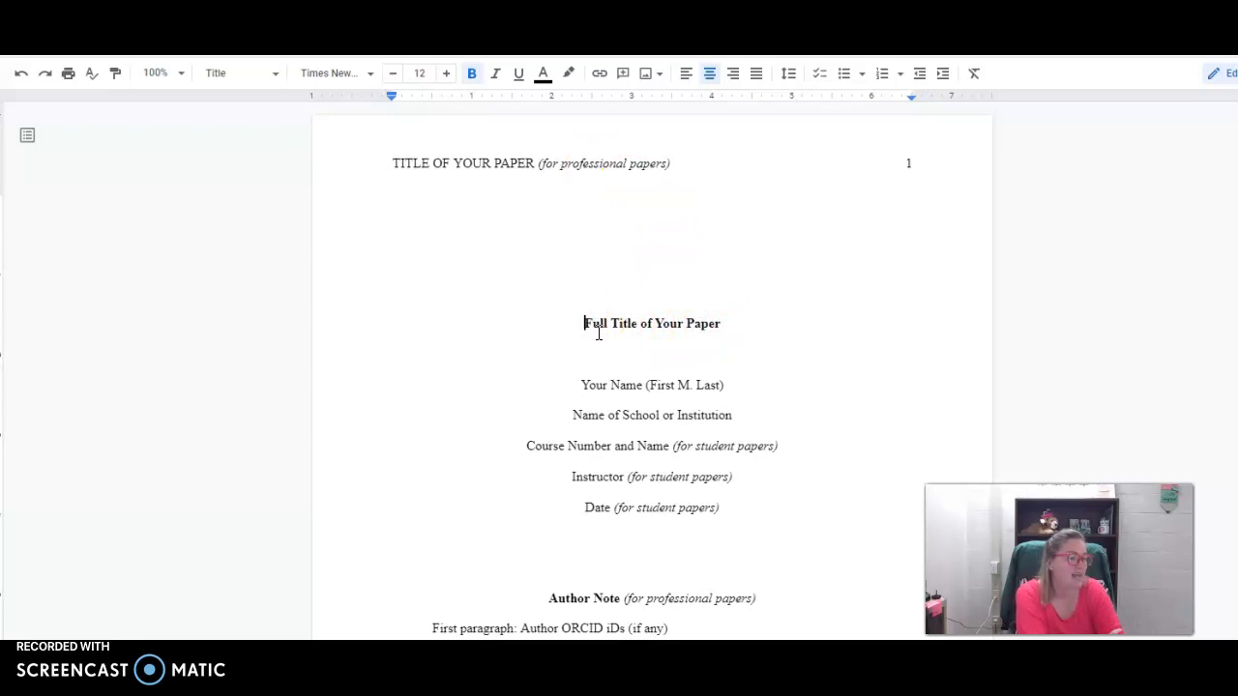
{"action": "scroll", "scroll_direction": "down", "scroll_amount": 3}
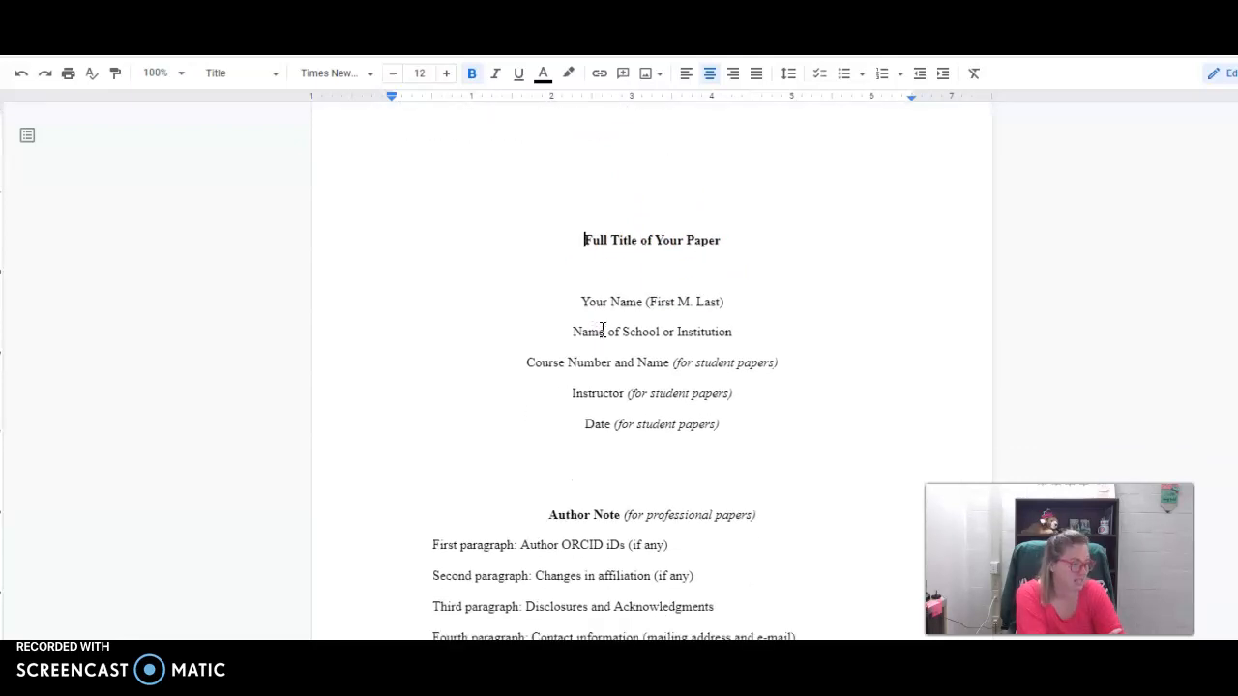
{"action": "scroll", "scroll_direction": "down", "scroll_amount": 3}
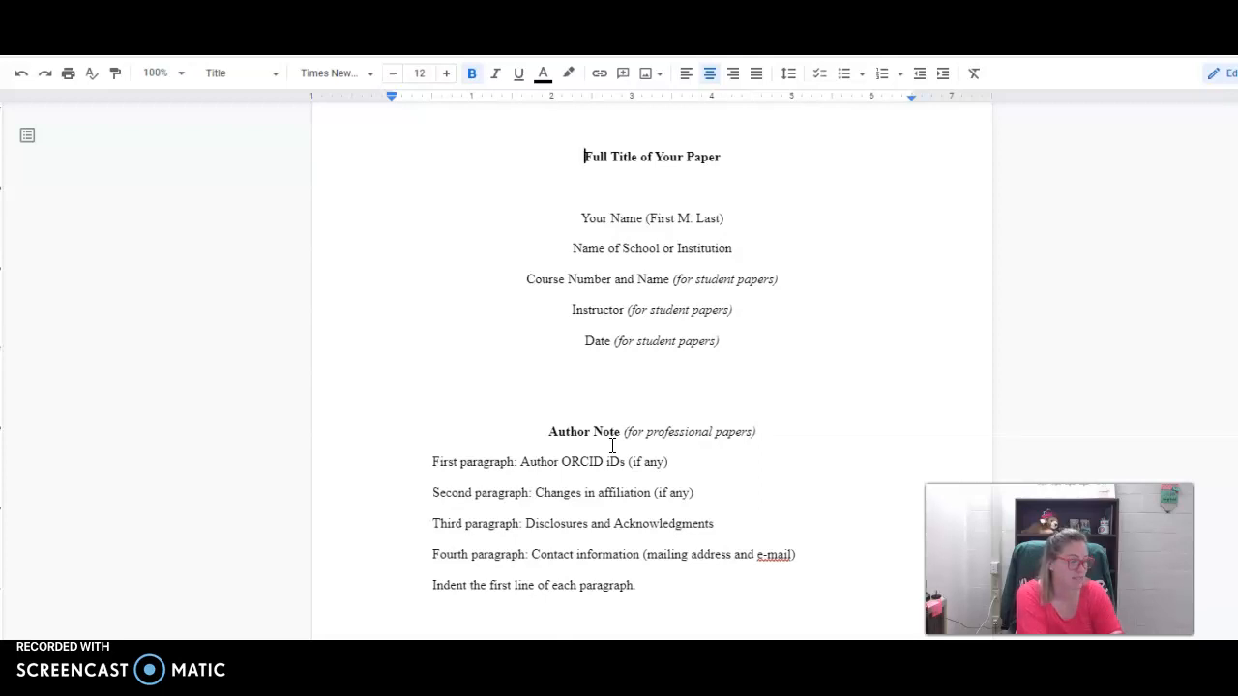
{"action": "scroll", "scroll_direction": "down", "scroll_amount": 3}
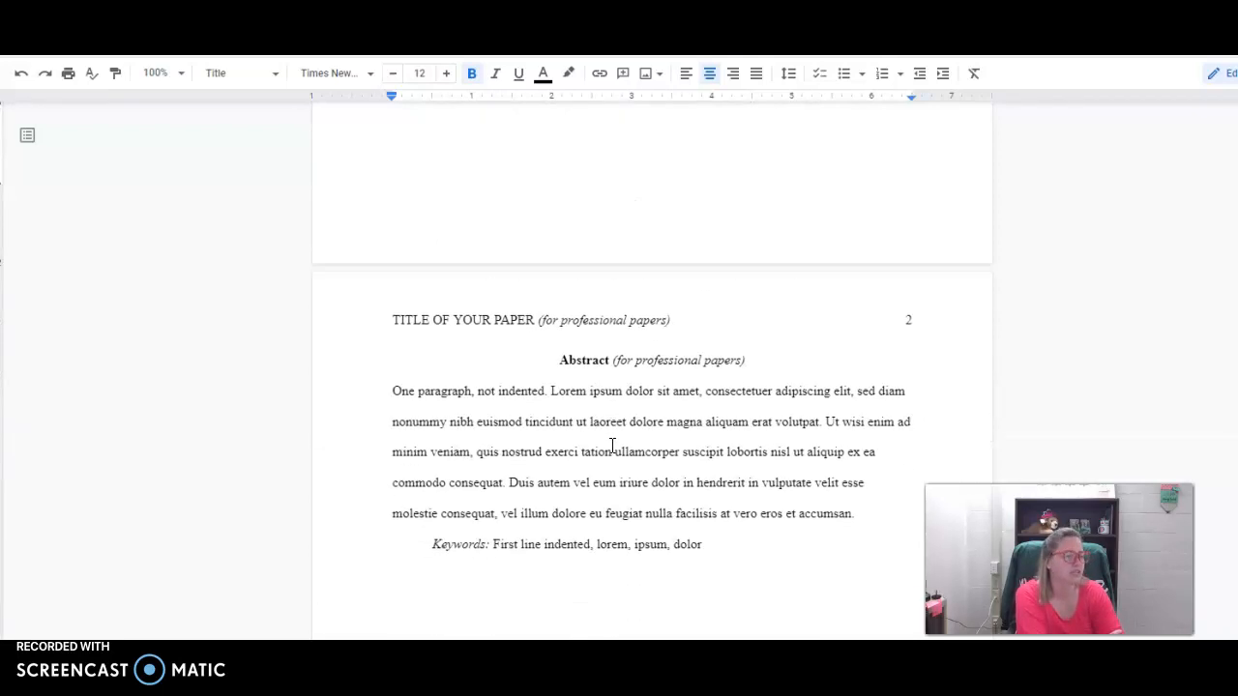
{"action": "scroll", "scroll_direction": "down", "scroll_amount": 3}
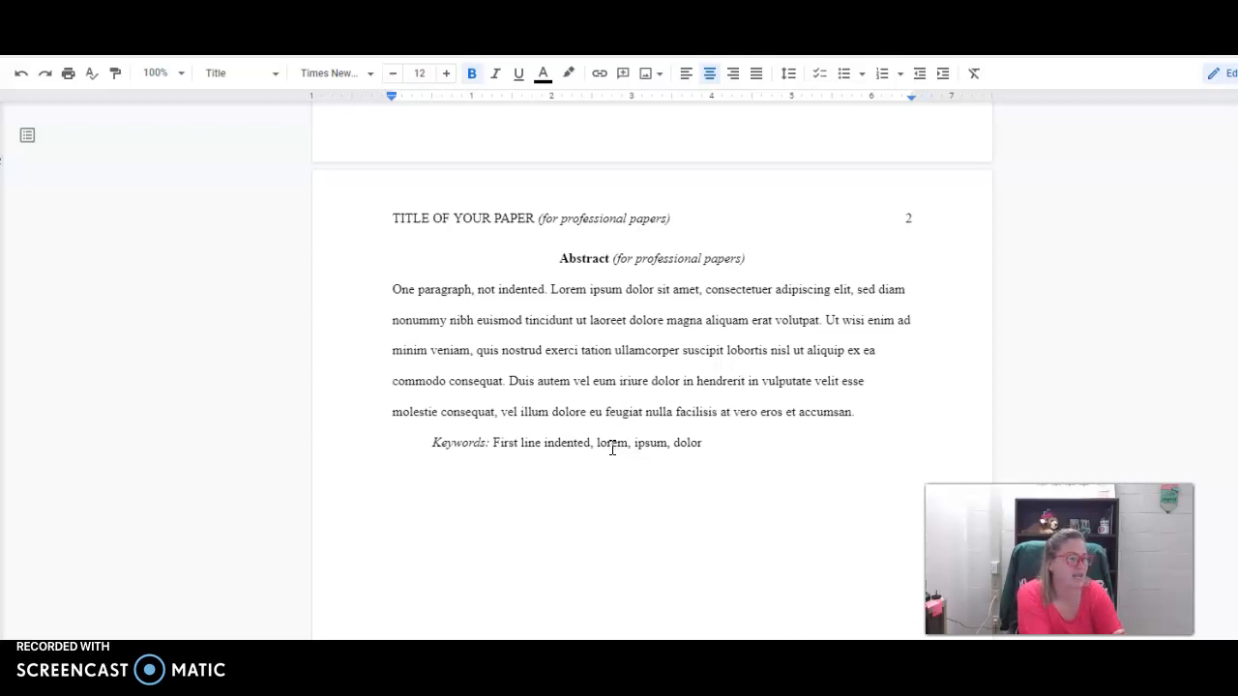
{"action": "scroll", "scroll_direction": "down", "scroll_amount": 3}
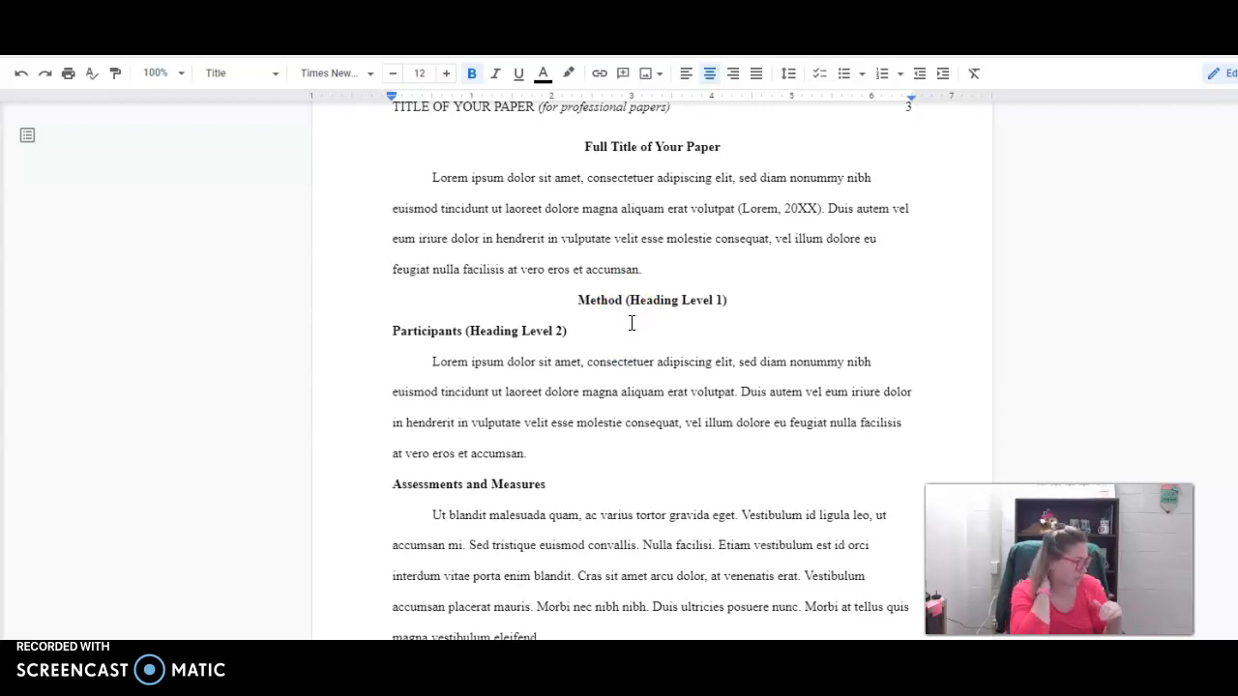
{"action": "scroll", "scroll_direction": "down", "scroll_amount": 3}
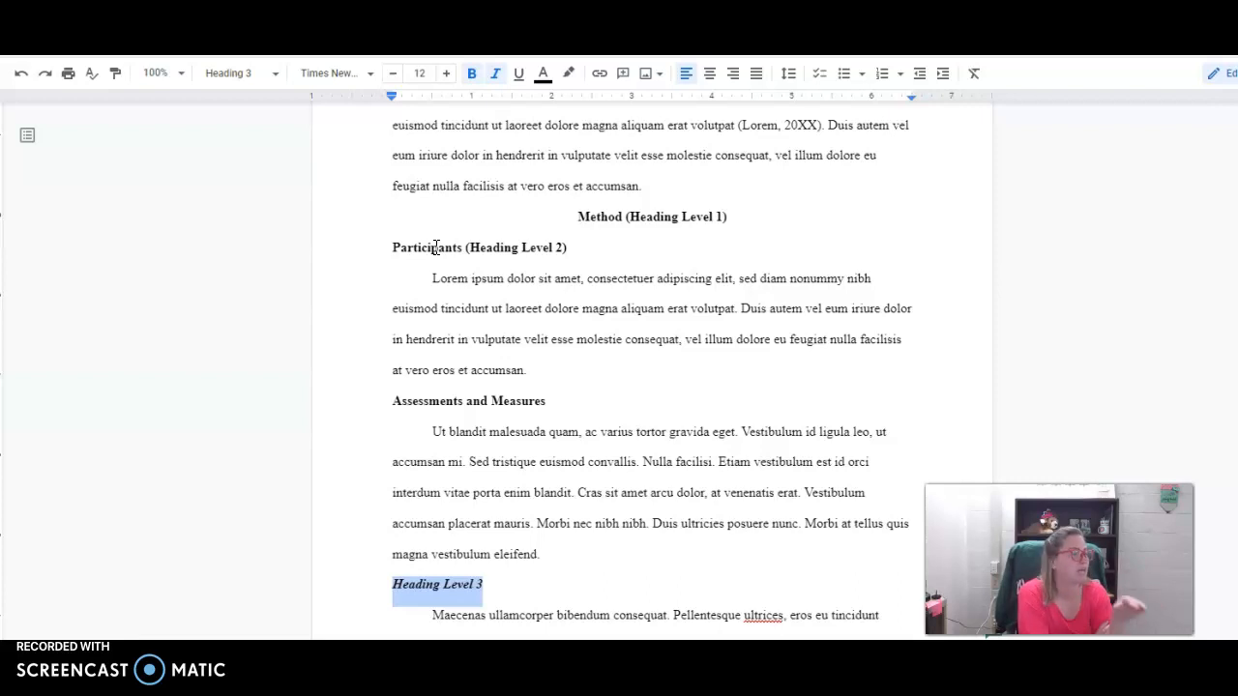
{"action": "scroll", "scroll_direction": "down", "scroll_amount": 3}
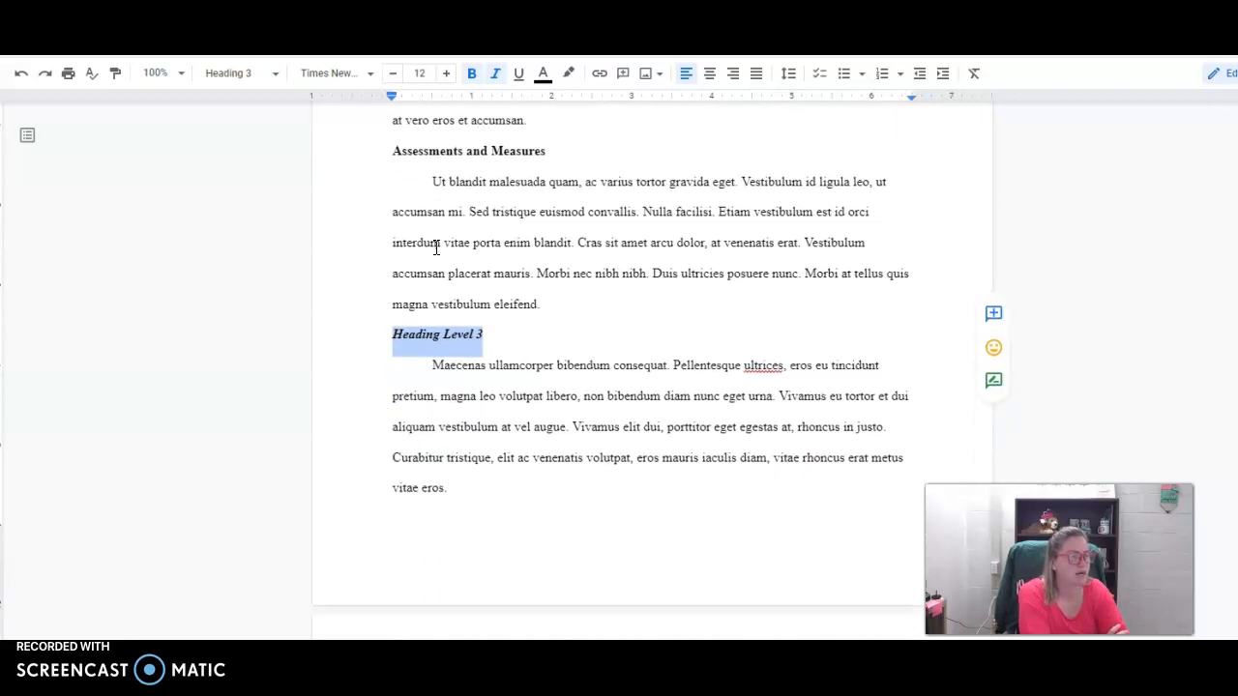
{"action": "scroll", "scroll_direction": "down", "scroll_amount": 3}
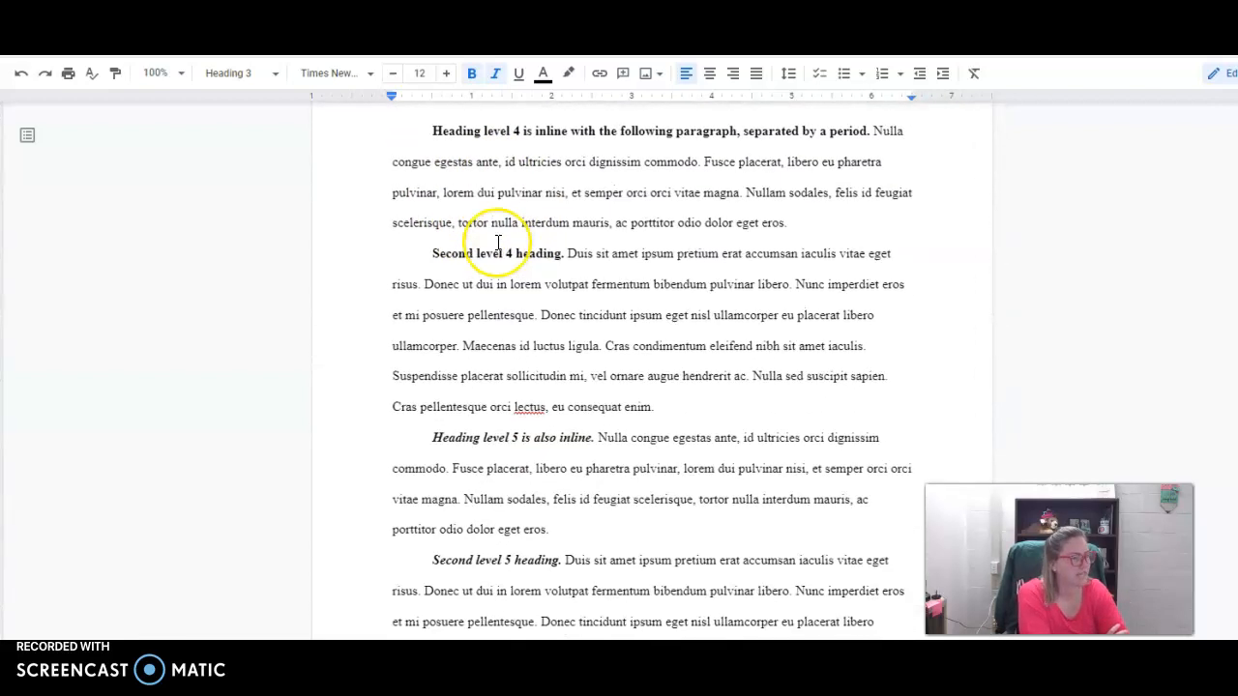
{"action": "scroll", "scroll_direction": "down", "scroll_amount": 3}
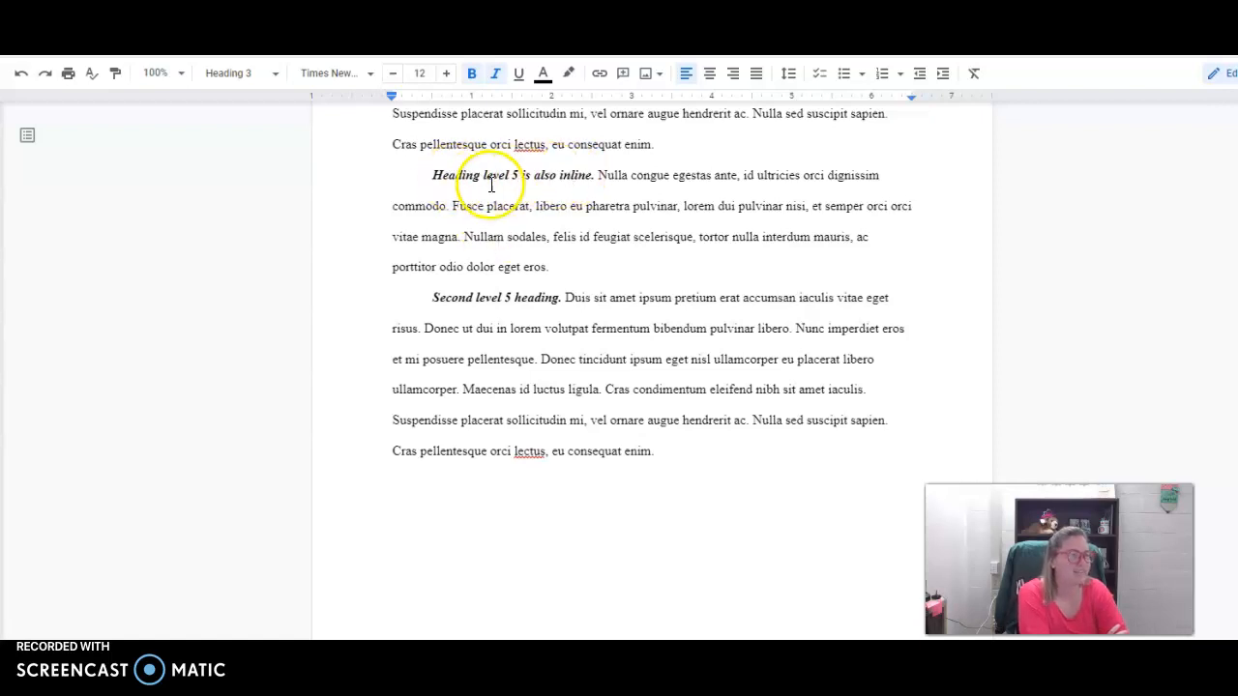
{"action": "mouse_move", "coordinate": [620, 190]}
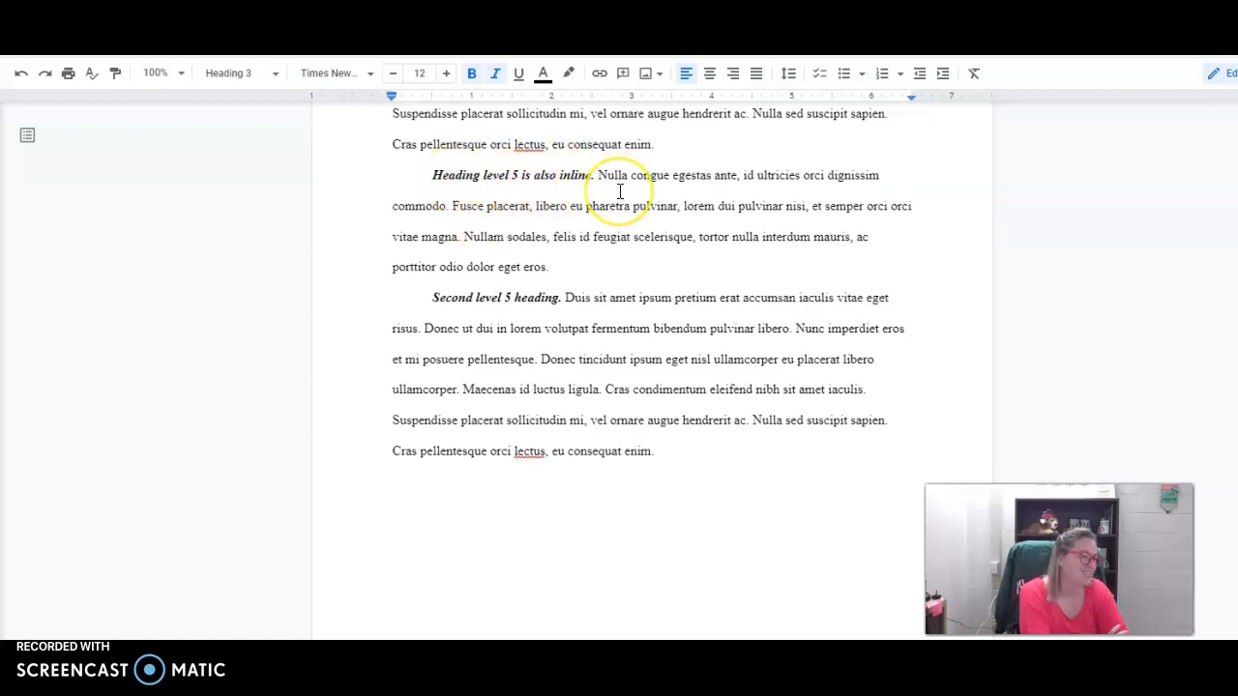
{"action": "scroll", "scroll_direction": "down", "scroll_amount": 3}
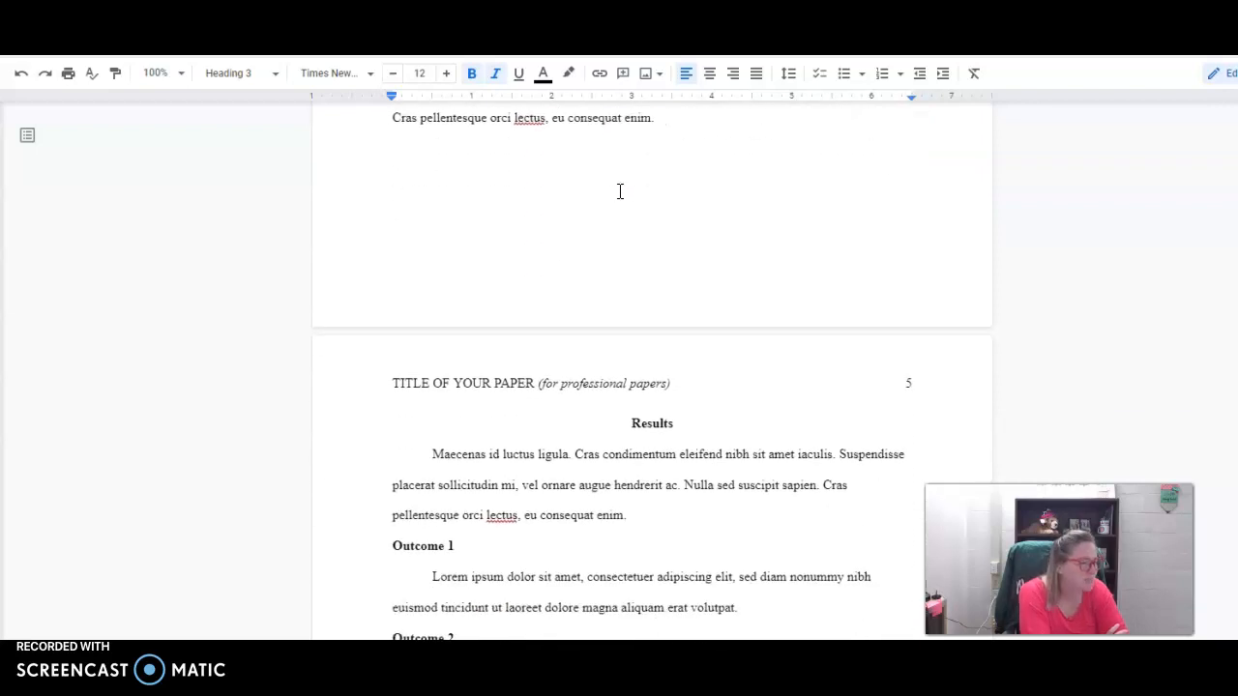
{"action": "scroll", "scroll_direction": "down", "scroll_amount": 3}
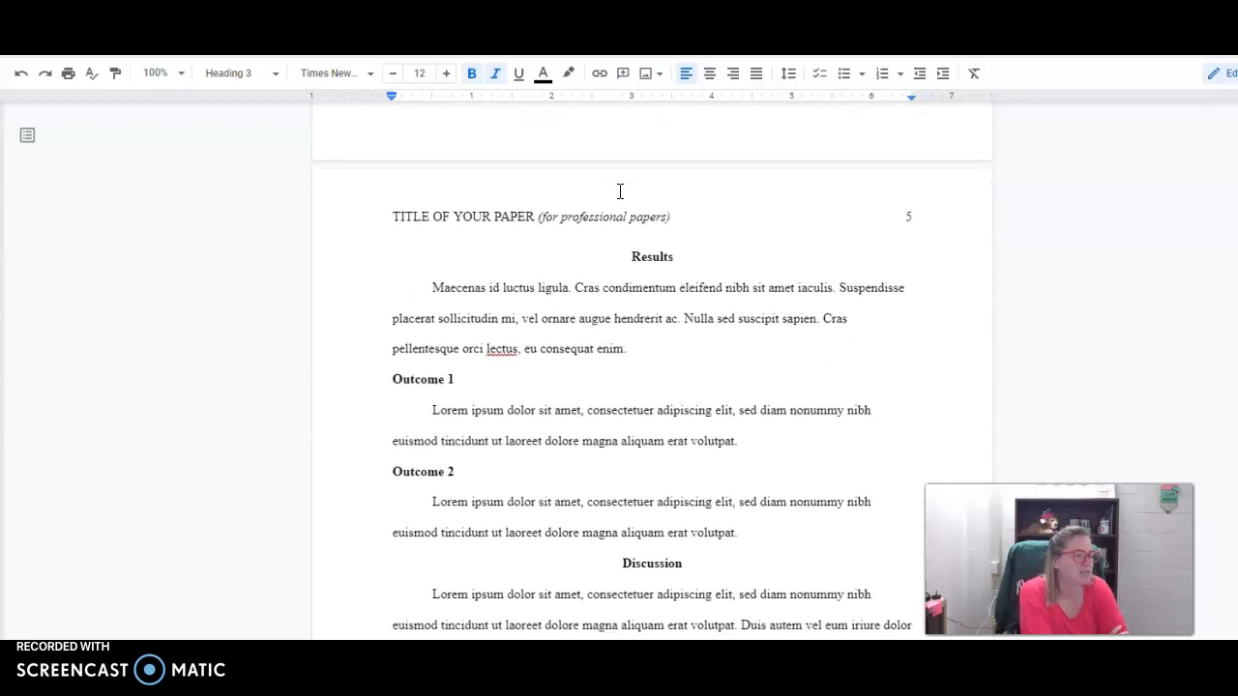
{"action": "scroll", "scroll_direction": "down", "scroll_amount": 3}
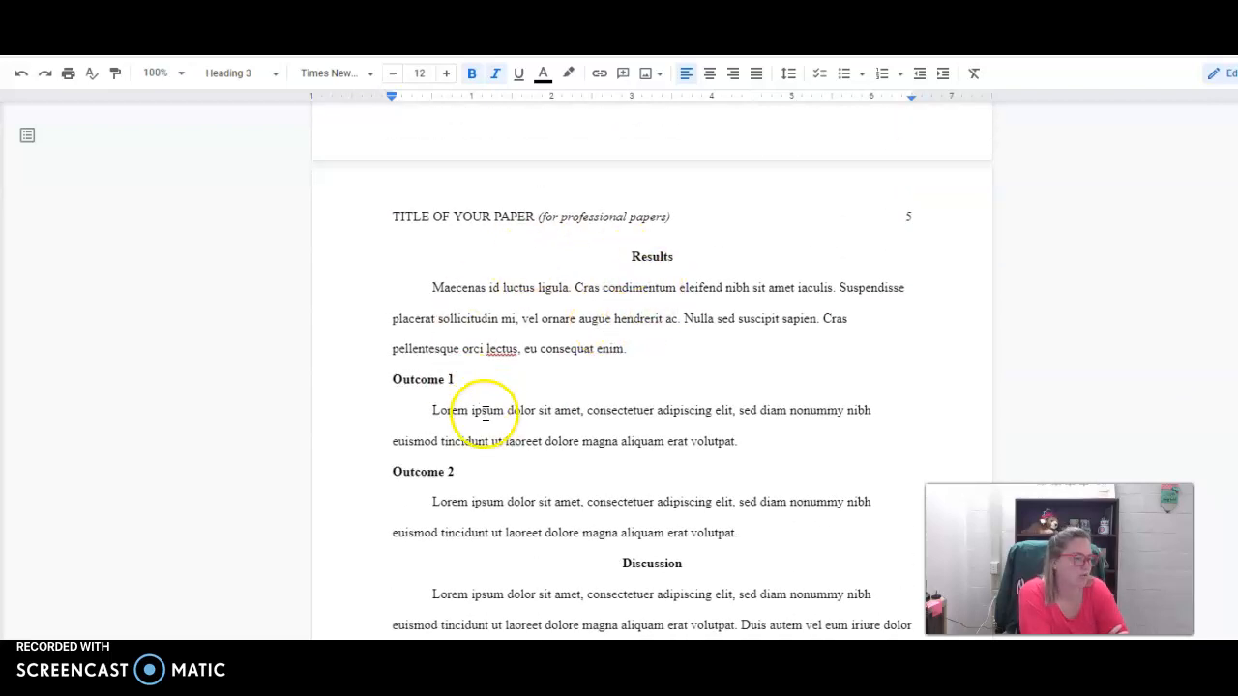
{"action": "scroll", "scroll_direction": "down", "scroll_amount": 3}
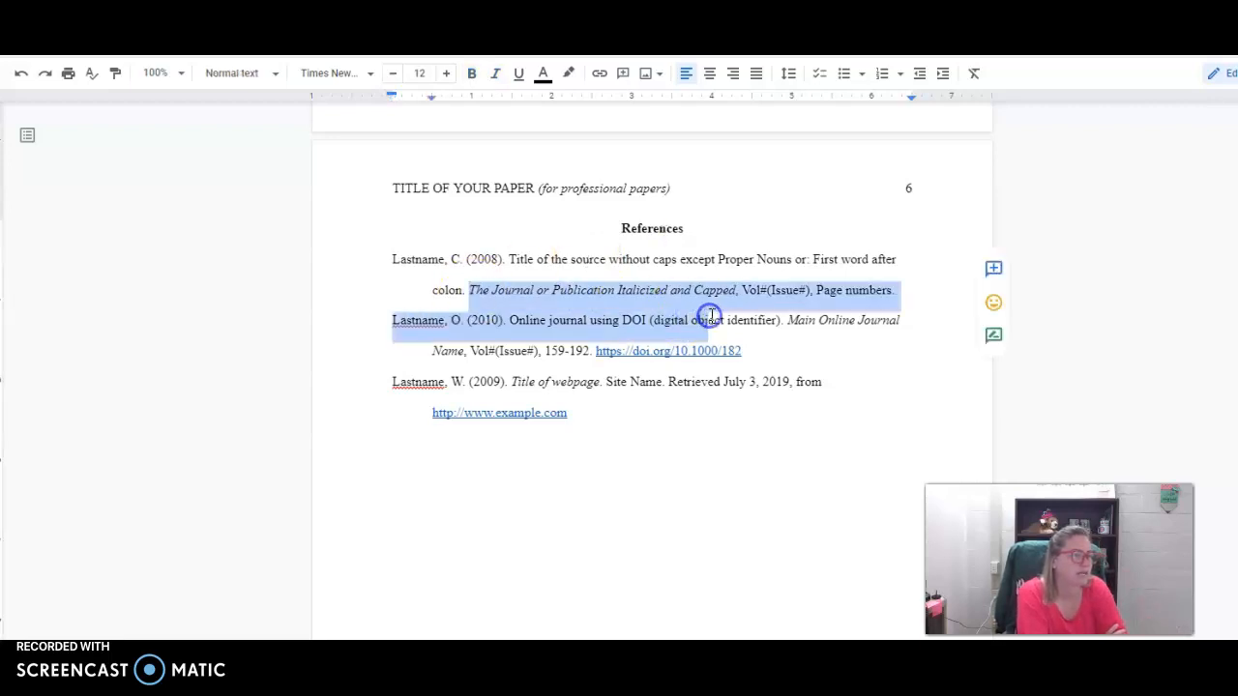
{"action": "left_click", "coordinate": [745, 289]}
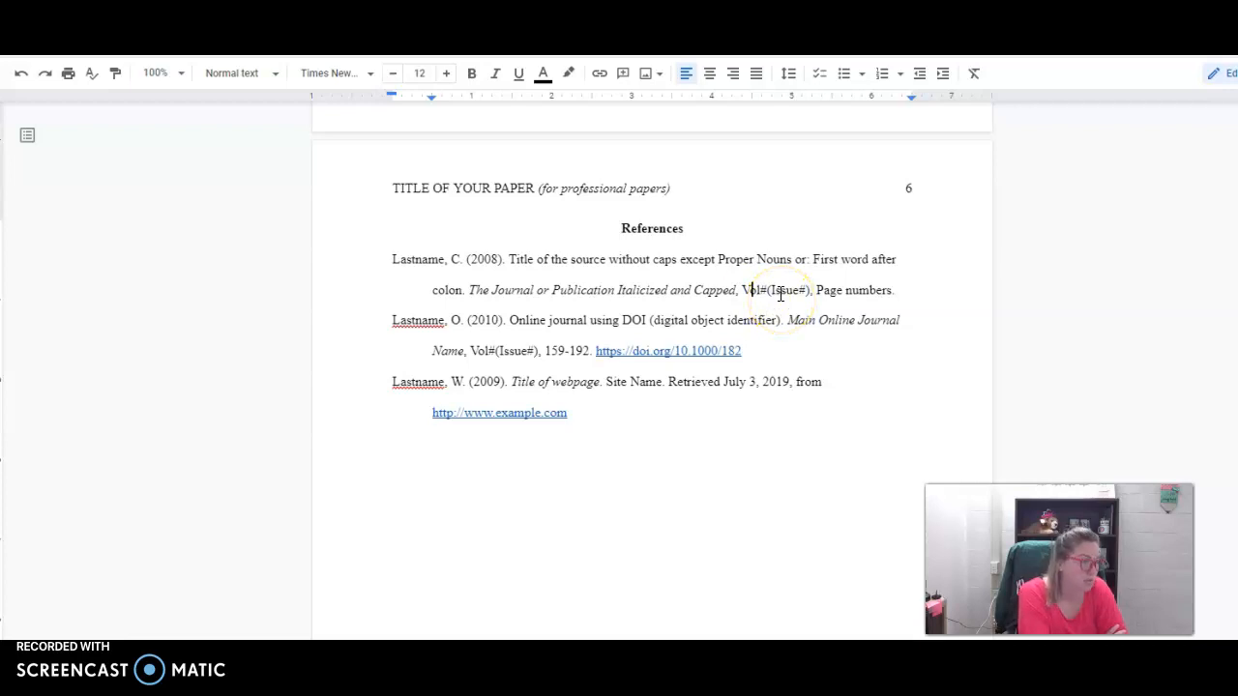
{"action": "mouse_move", "coordinate": [651, 430]}
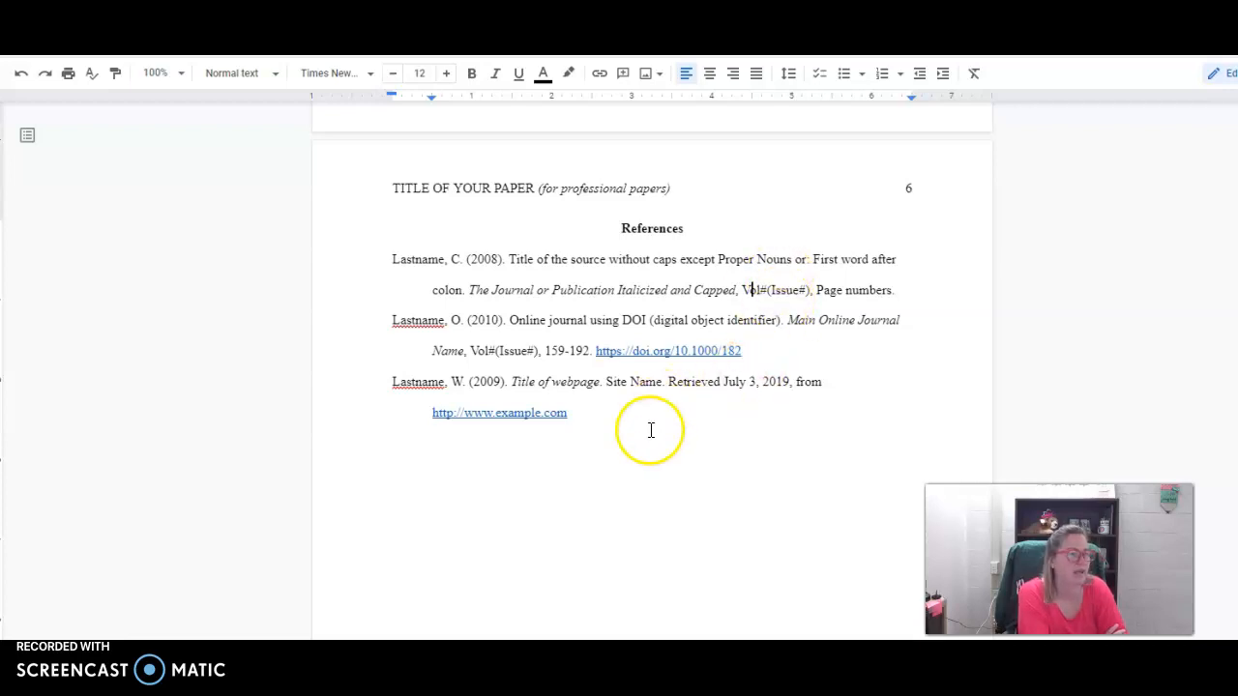
{"action": "mouse_move", "coordinate": [631, 512]}
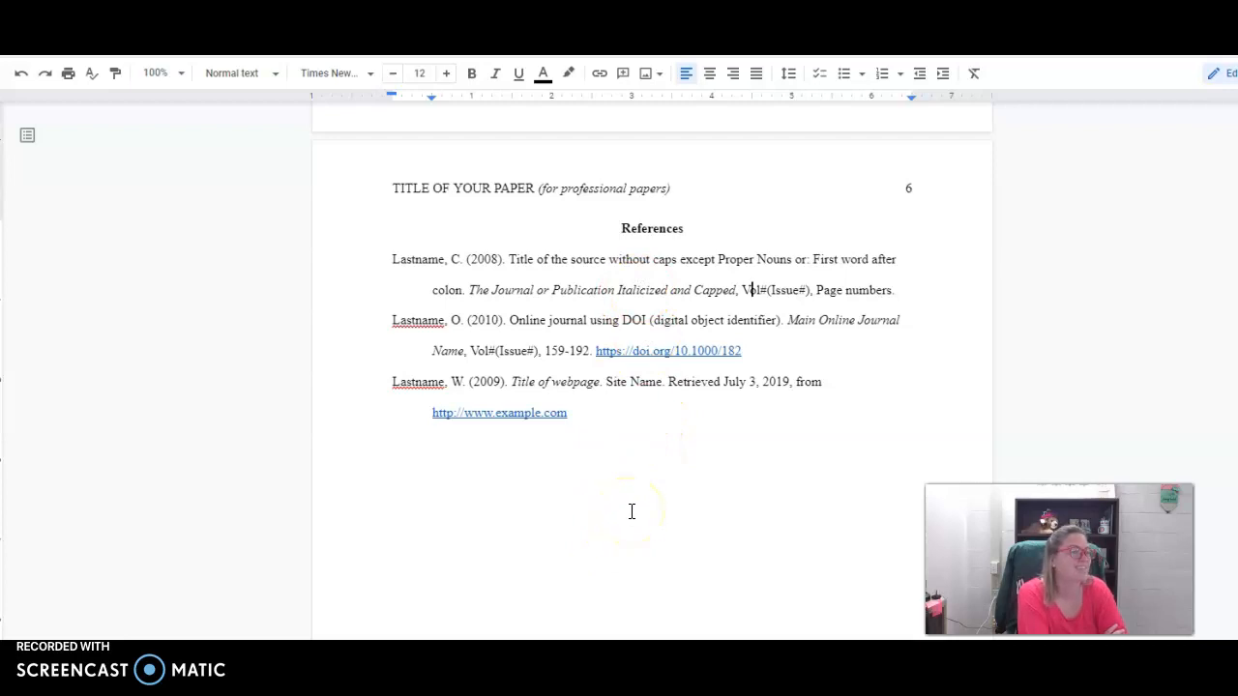
{"action": "mouse_move", "coordinate": [635, 509]}
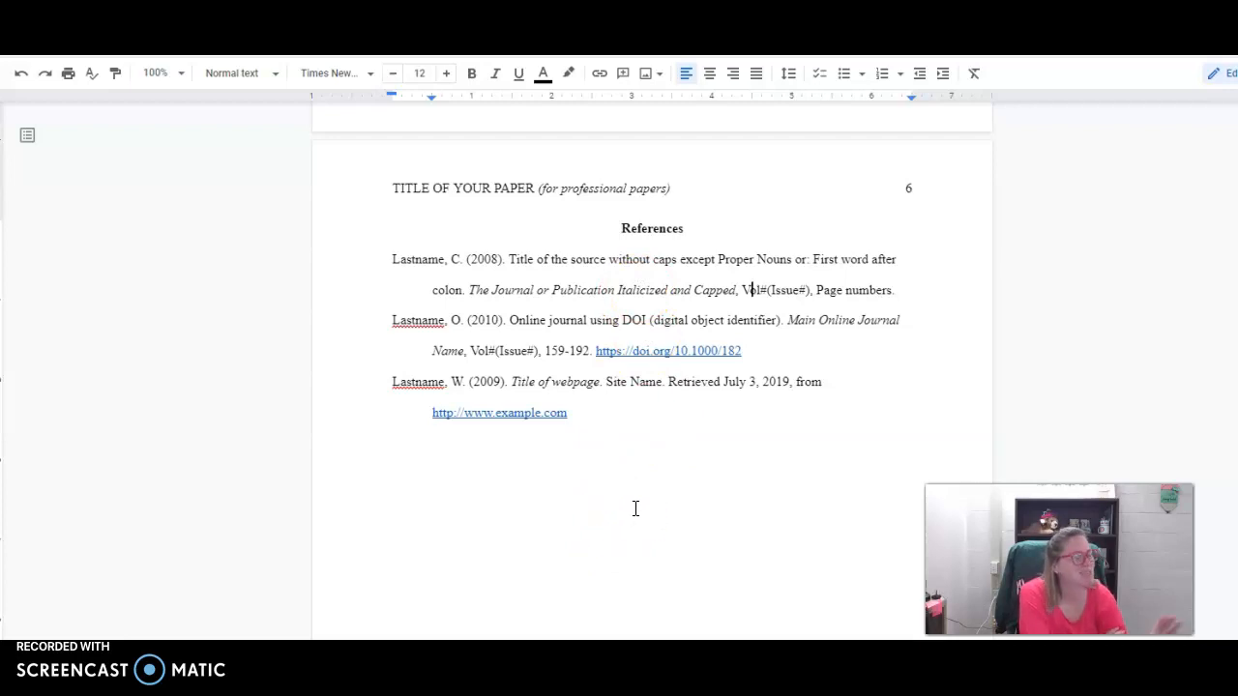